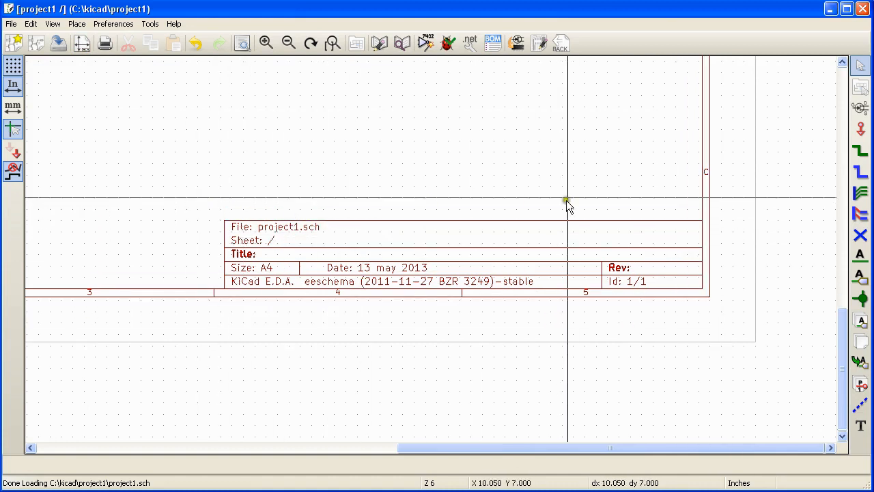
pyautogui.moveTo(724, 207)
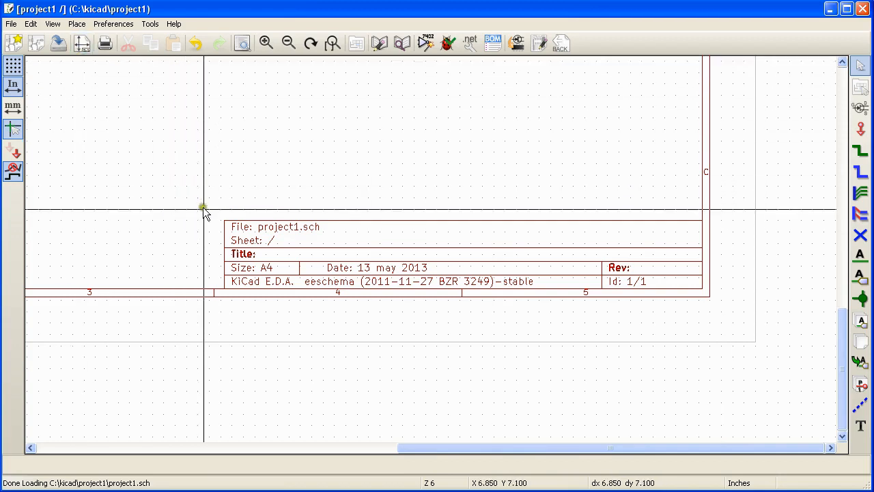
pyautogui.moveTo(738, 313)
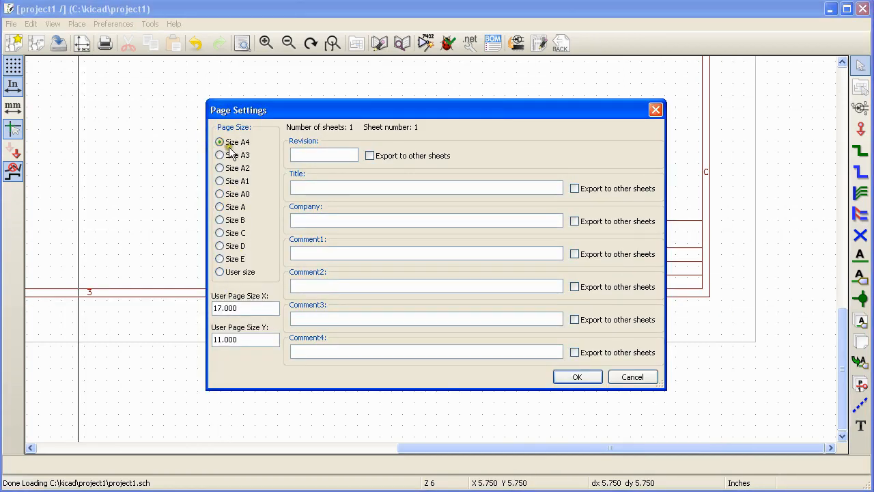
pyautogui.moveTo(259, 206)
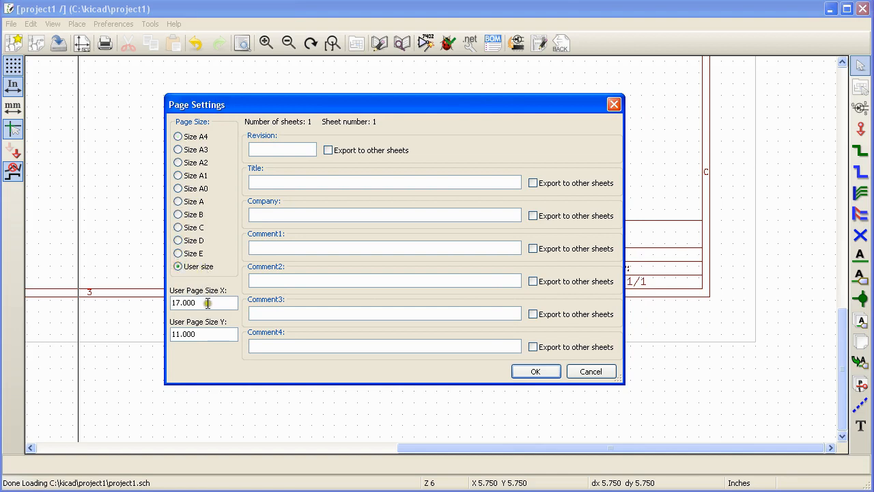
# Step: Switch the page size to User size, then set it back to A4
pyautogui.click(204, 333)
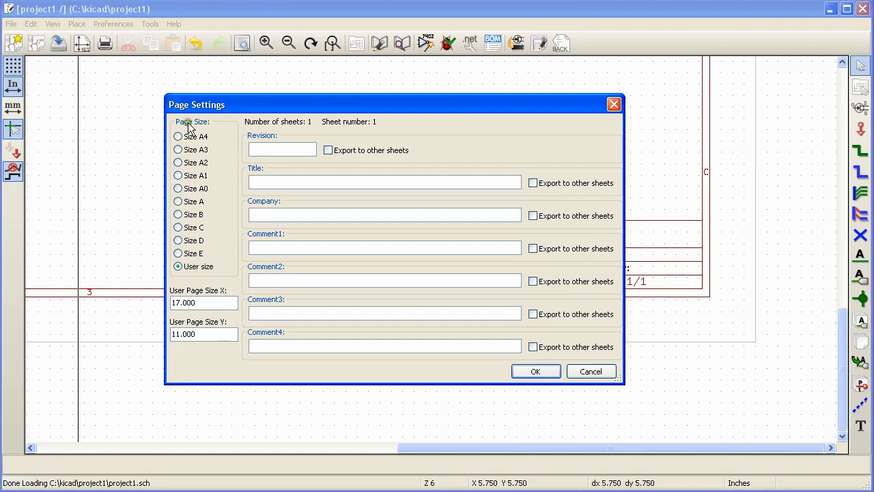
pyautogui.click(177, 137)
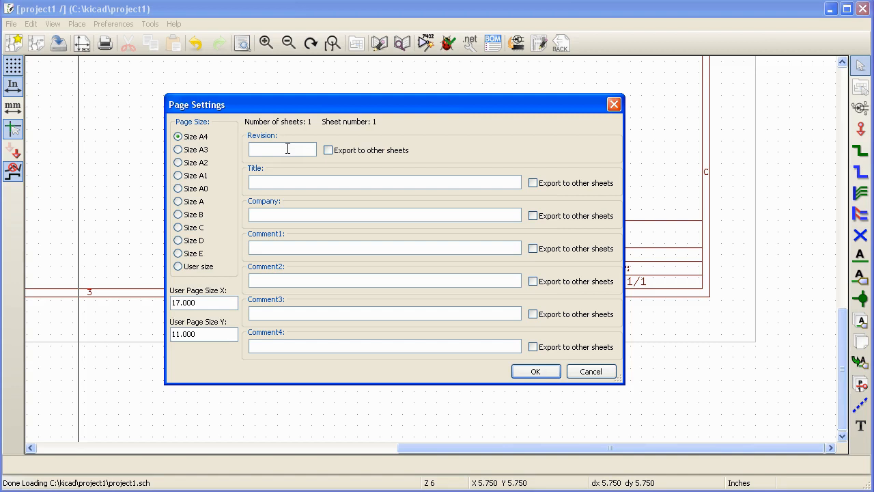
pyautogui.moveTo(279, 166)
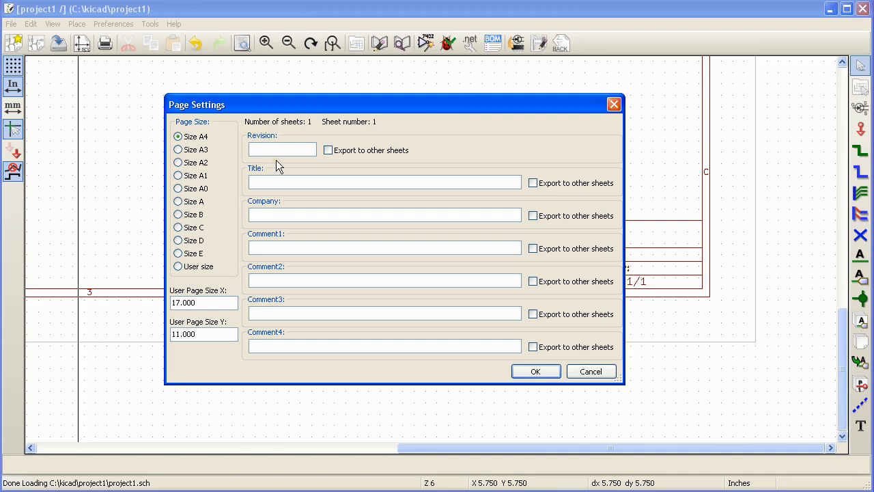
# Step: Enter revision 1, title 'Test Title' and company 'Numato Lab' in the page settings
pyautogui.write('1')
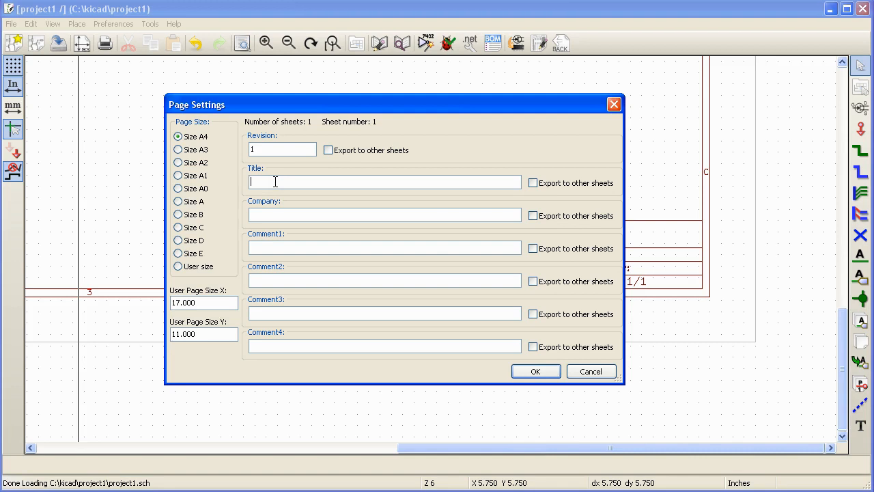
pyautogui.write('te')
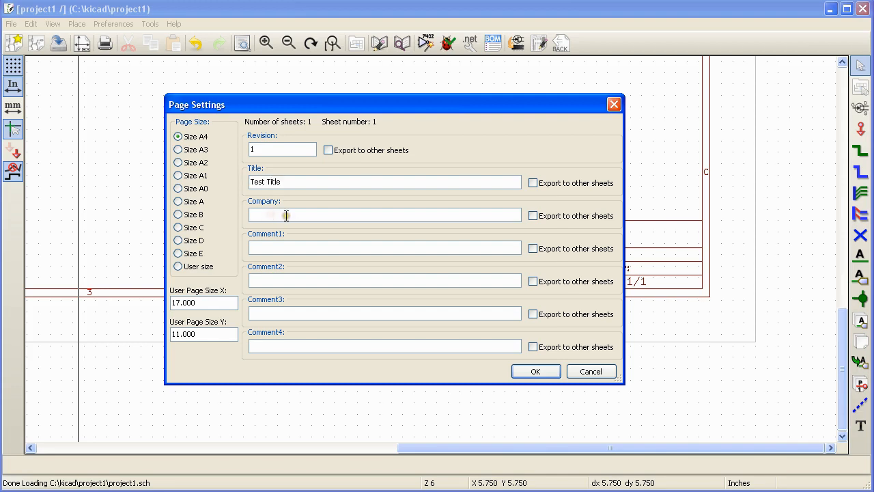
pyautogui.click(382, 216)
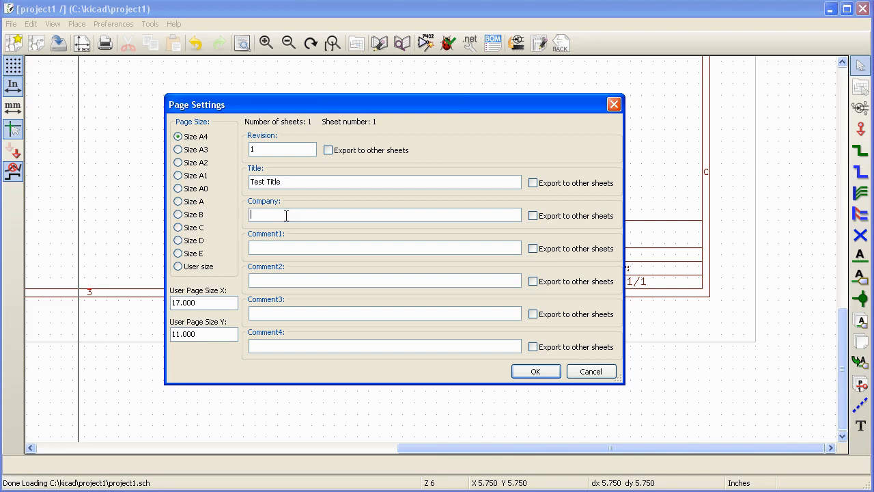
pyautogui.write('Numato Lab')
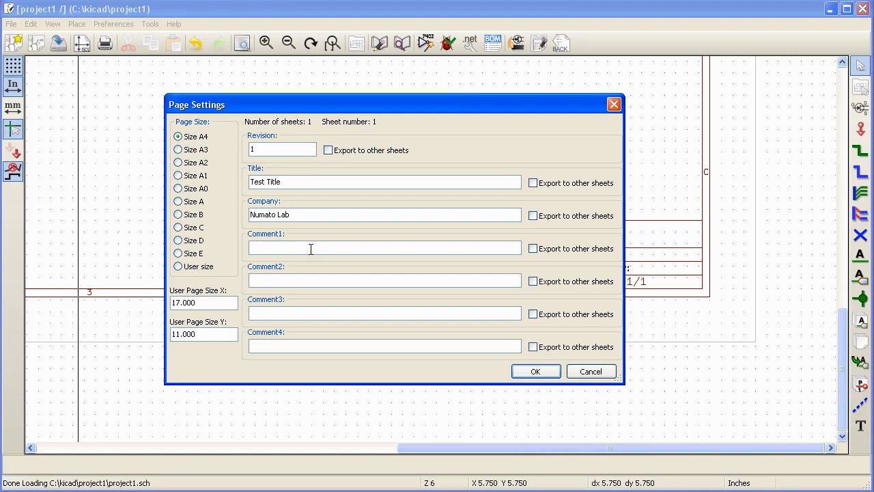
# Step: Enter Comment1 and Comment2 and apply the title block entries to the sheet
pyautogui.click(383, 215)
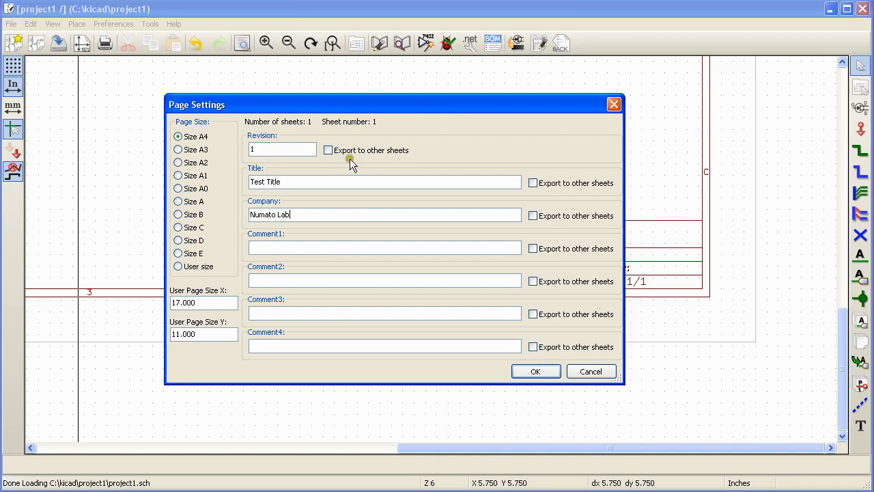
pyautogui.moveTo(533, 256)
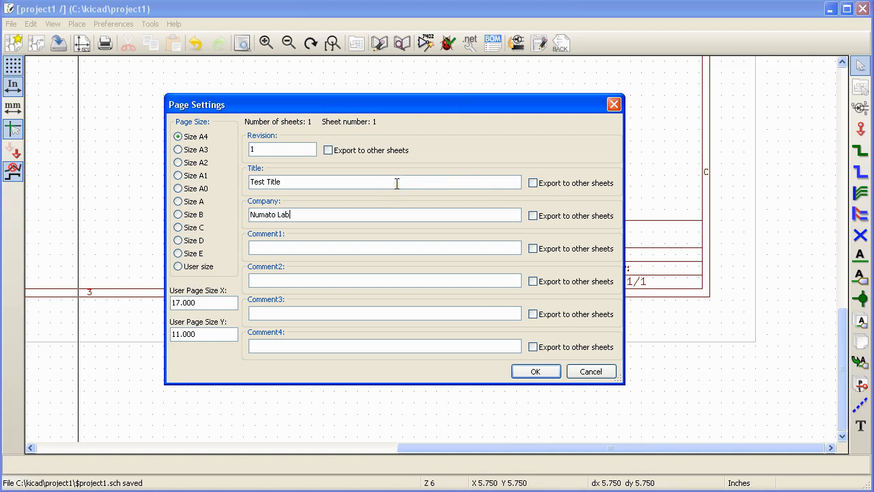
pyautogui.moveTo(413, 177)
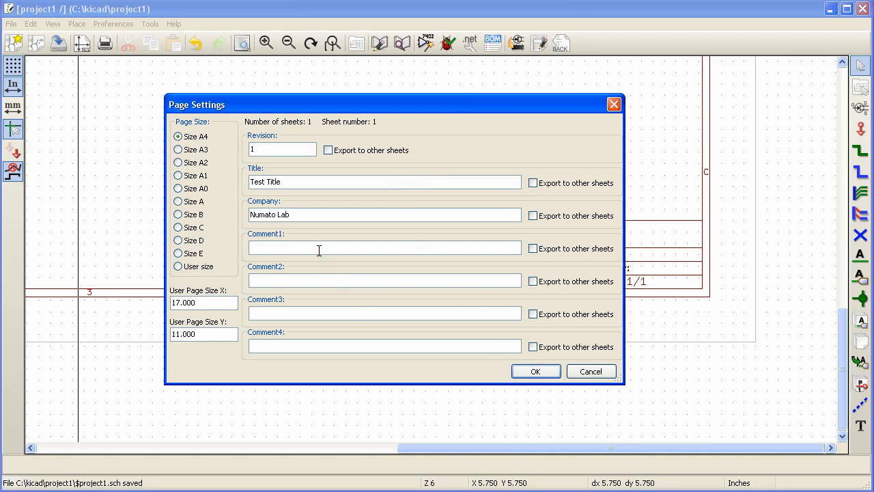
pyautogui.write('Comment1')
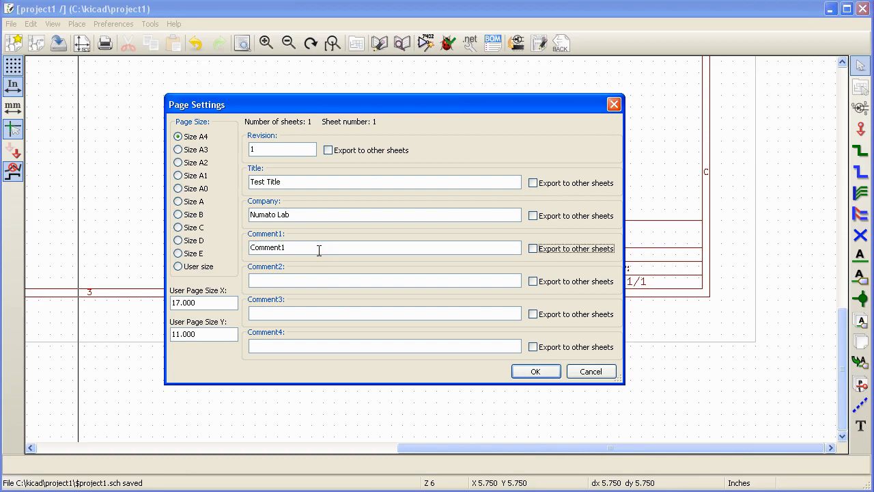
pyautogui.write('Co')
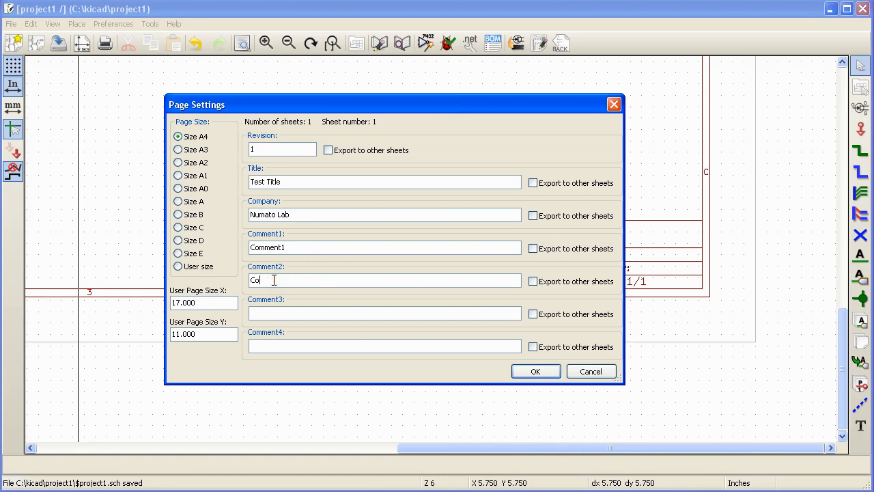
pyautogui.write('Comment2')
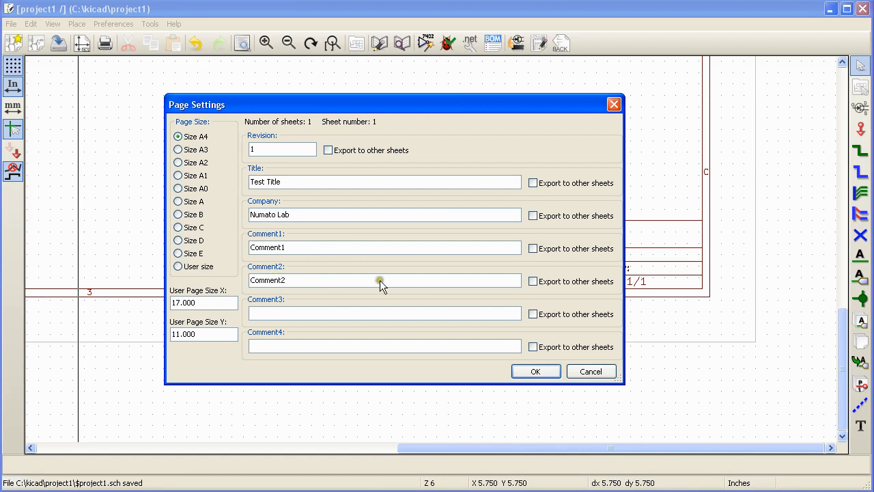
pyautogui.click(536, 372)
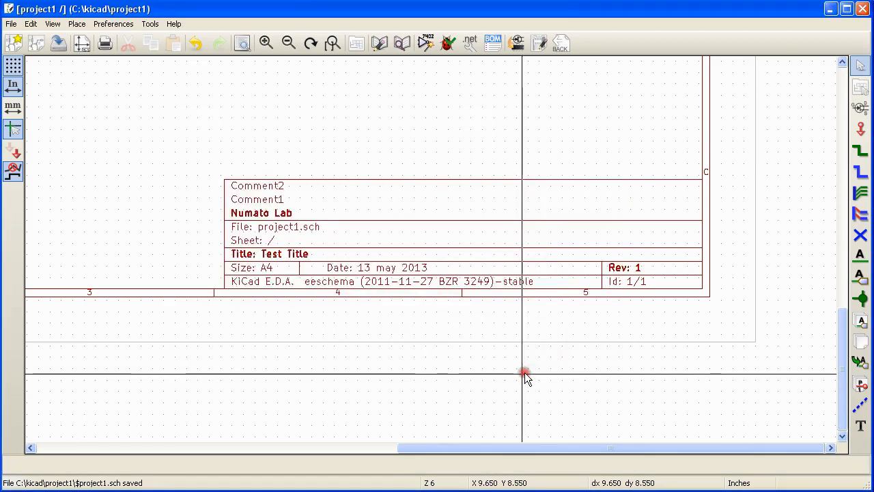
pyautogui.moveTo(203, 176)
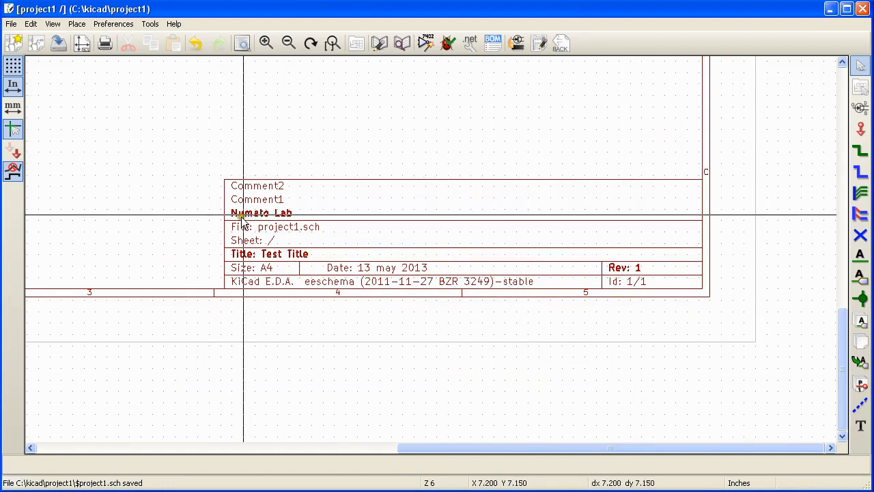
pyautogui.moveTo(311, 260)
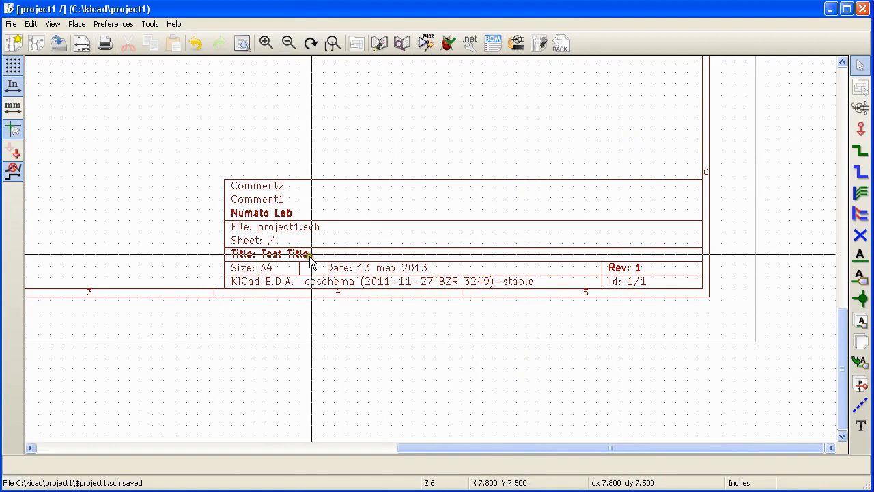
pyautogui.moveTo(286, 220)
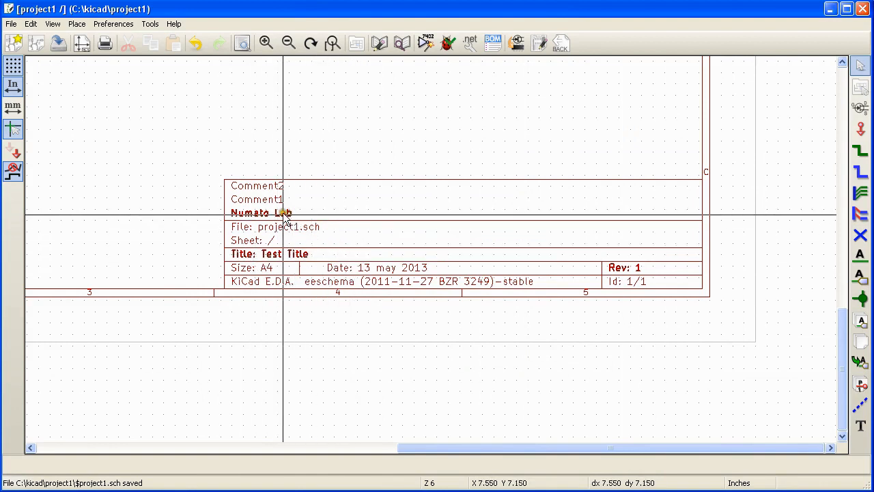
pyautogui.moveTo(273, 190)
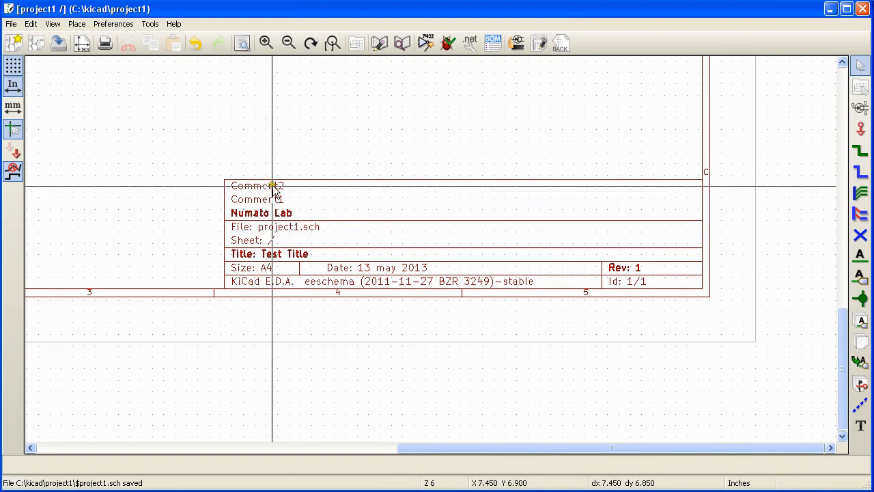
pyautogui.moveTo(298, 194)
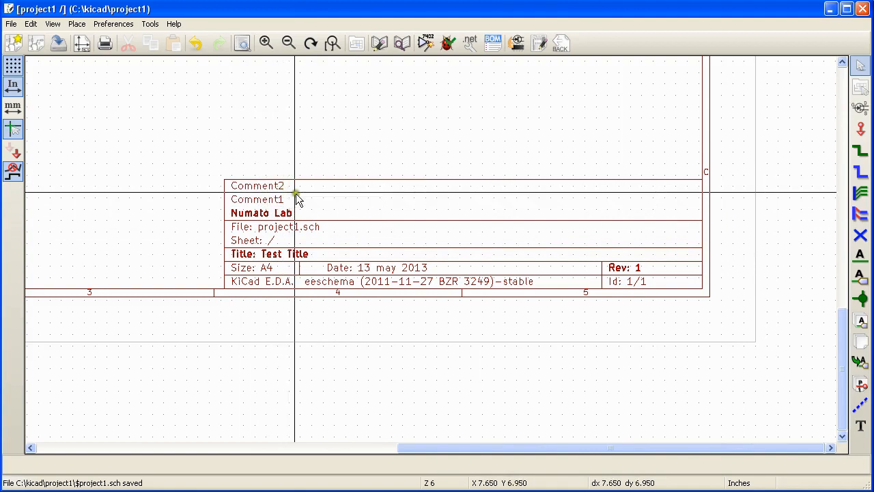
pyautogui.moveTo(649, 275)
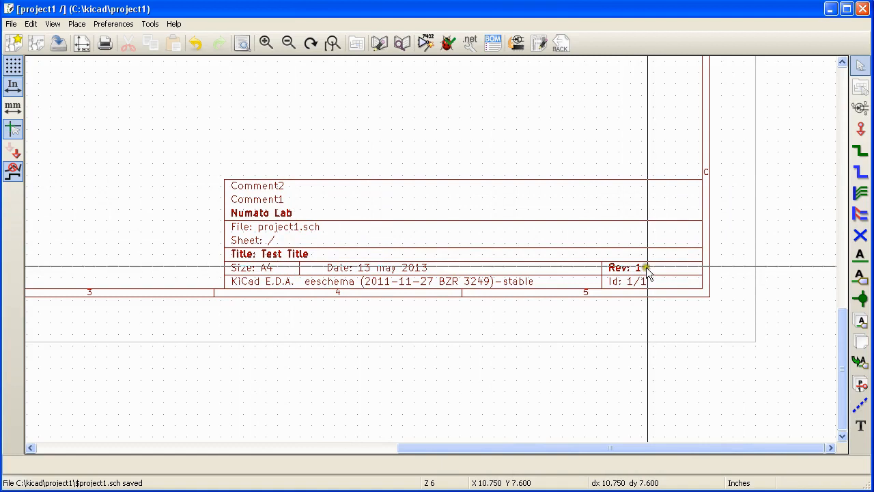
pyautogui.scroll(-3)
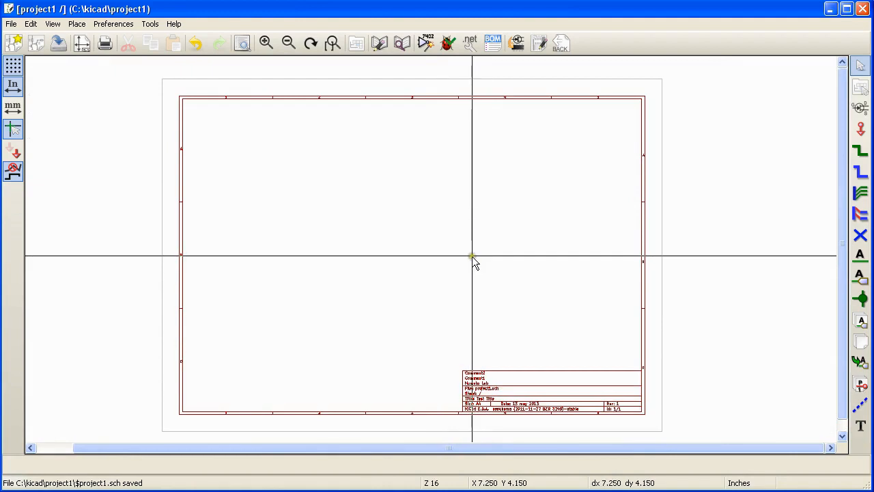
pyautogui.moveTo(434, 259)
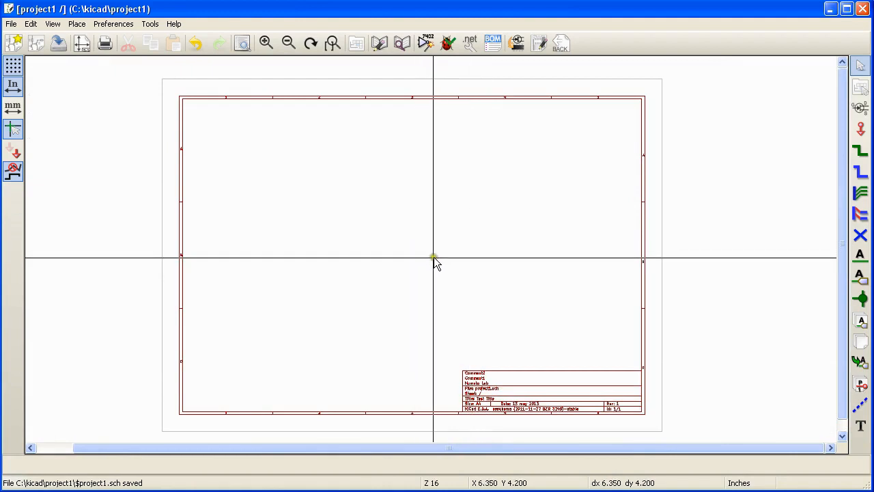
pyautogui.moveTo(426, 259)
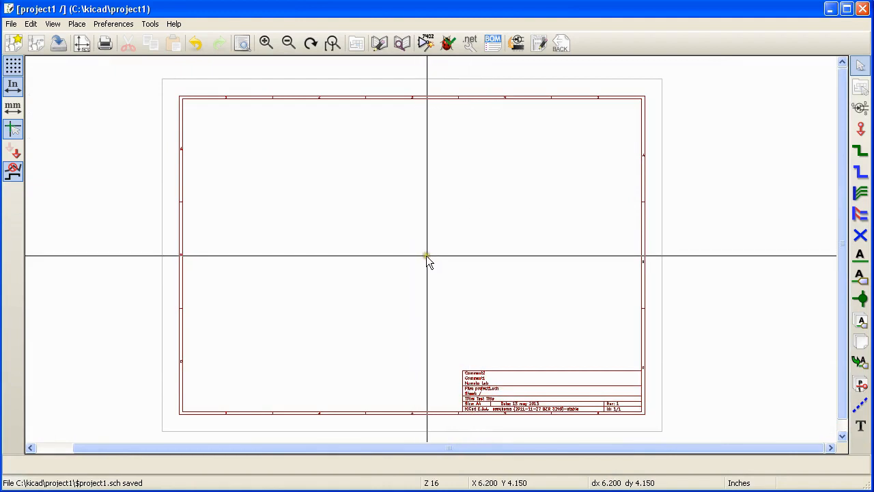
pyautogui.moveTo(352, 237)
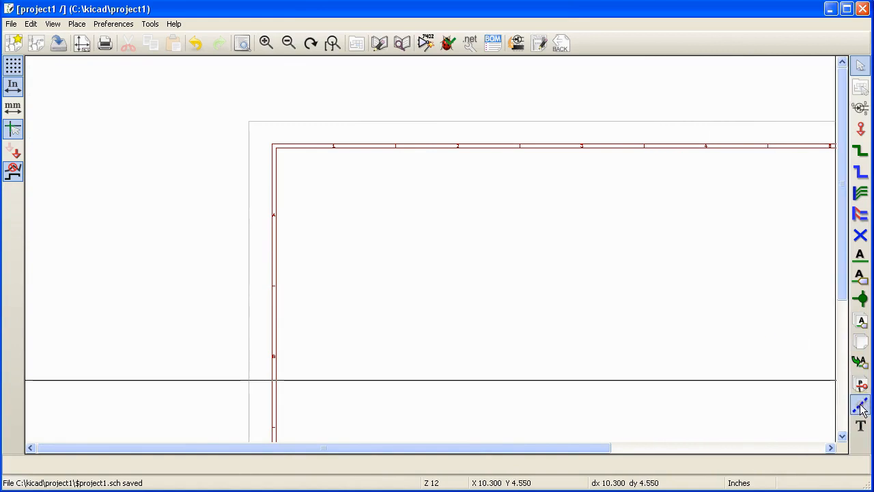
# Step: Switch to the graphic-lines tool to draw the rectangle
pyautogui.click(861, 404)
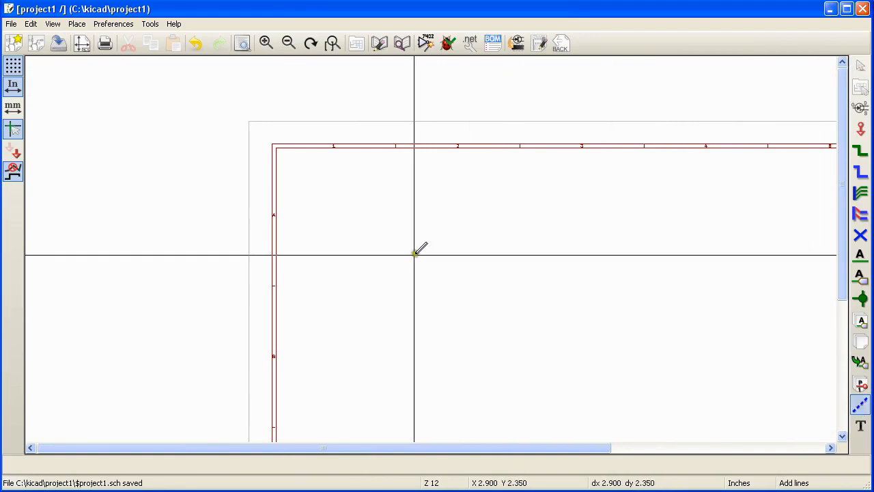
pyautogui.moveTo(399, 229)
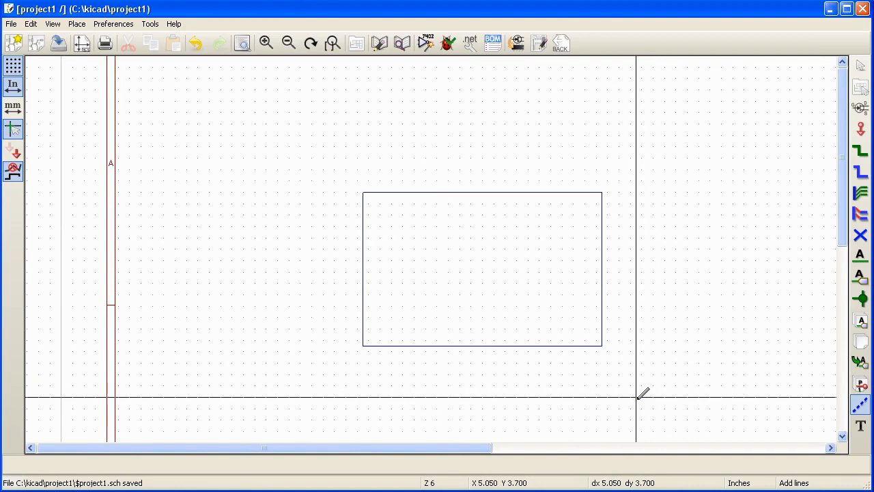
pyautogui.moveTo(595, 372)
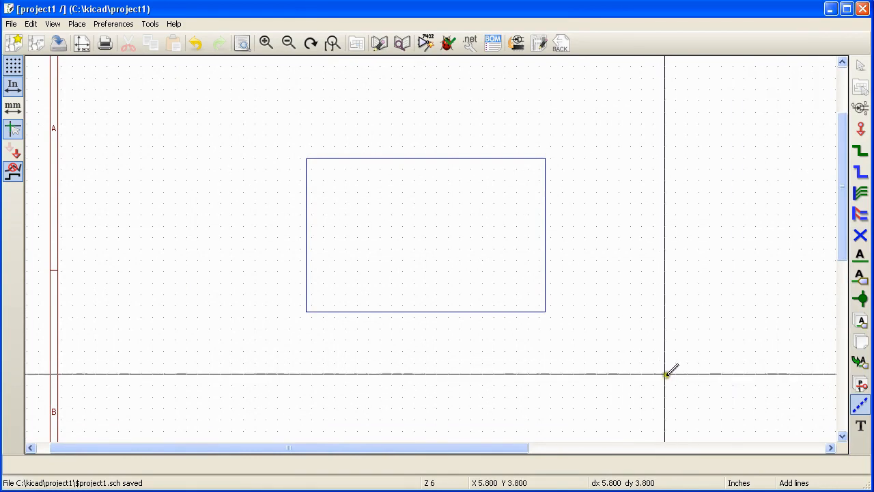
pyautogui.moveTo(663, 358)
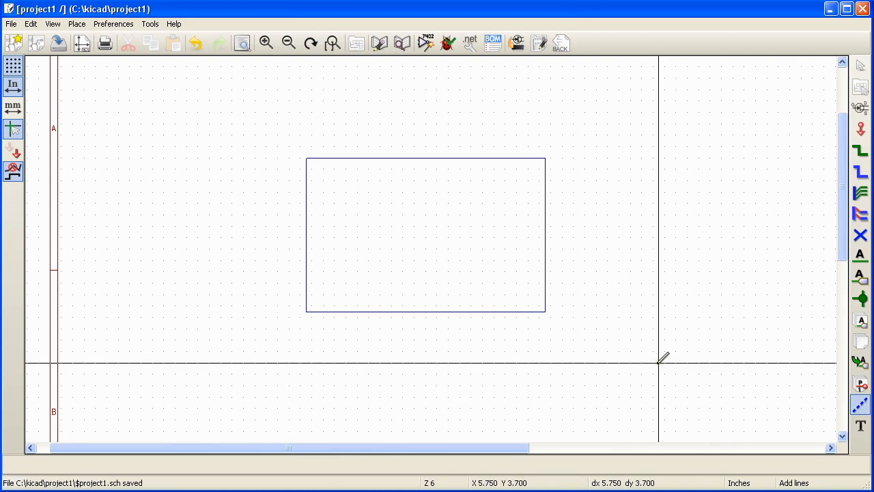
pyautogui.moveTo(832, 429)
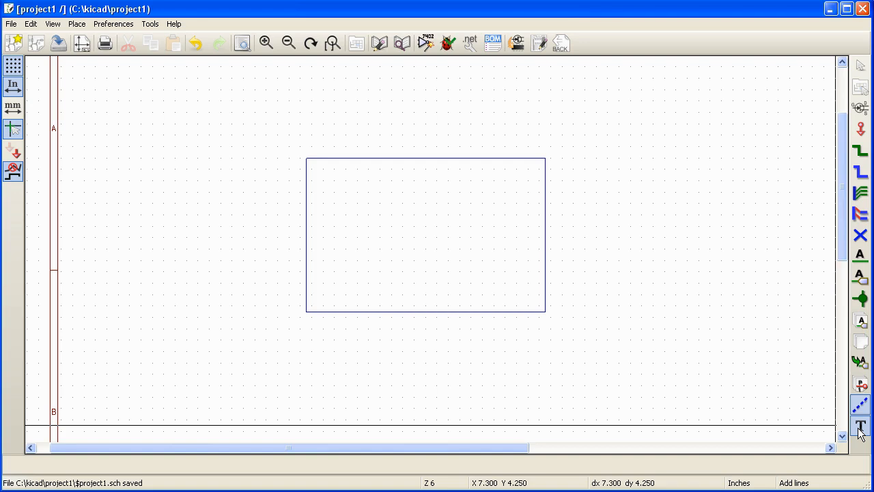
# Step: Place the text 'This is a sample text!' inside the graphic-line rectangle
pyautogui.click(860, 426)
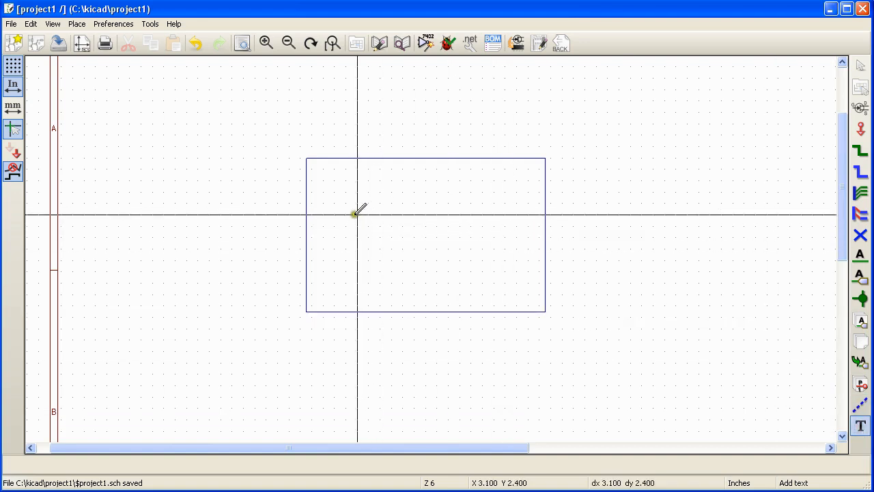
pyautogui.click(355, 213)
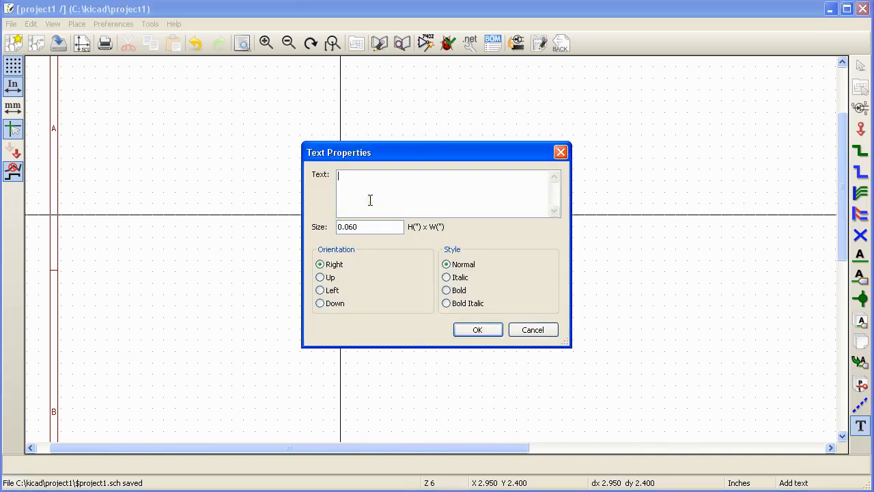
pyautogui.write('This is')
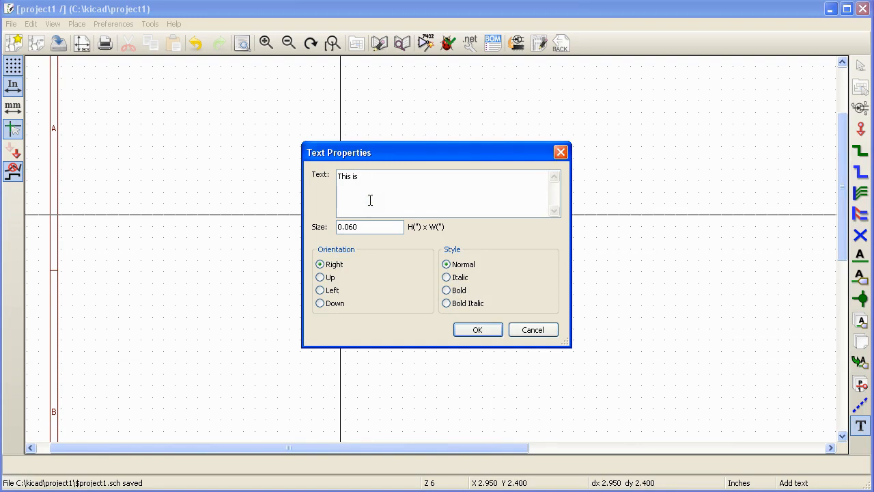
pyautogui.write('sample tex')
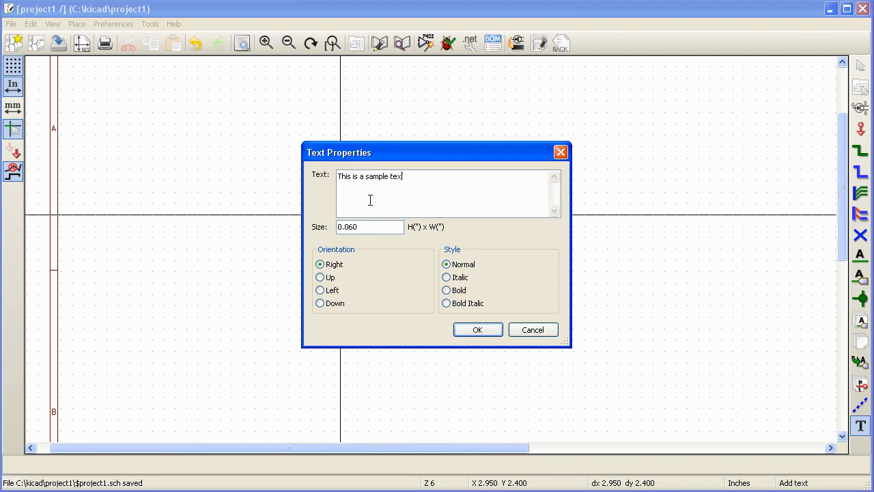
pyautogui.write('t!')
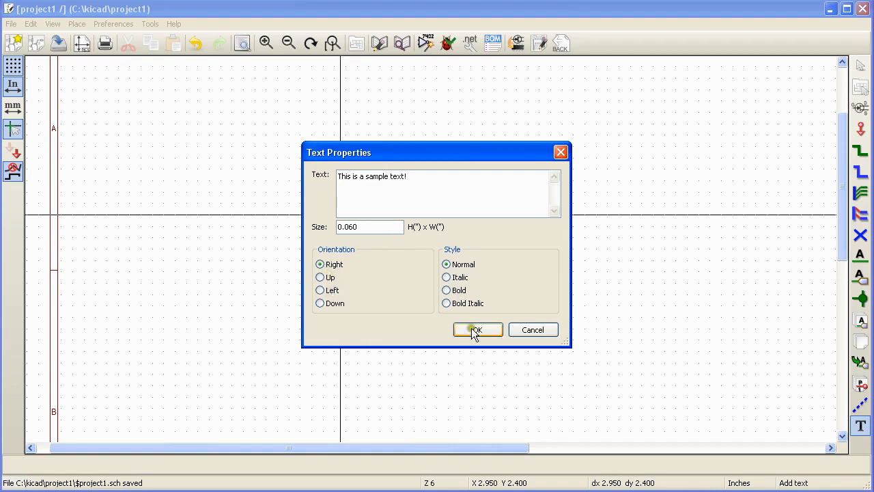
pyautogui.click(477, 329)
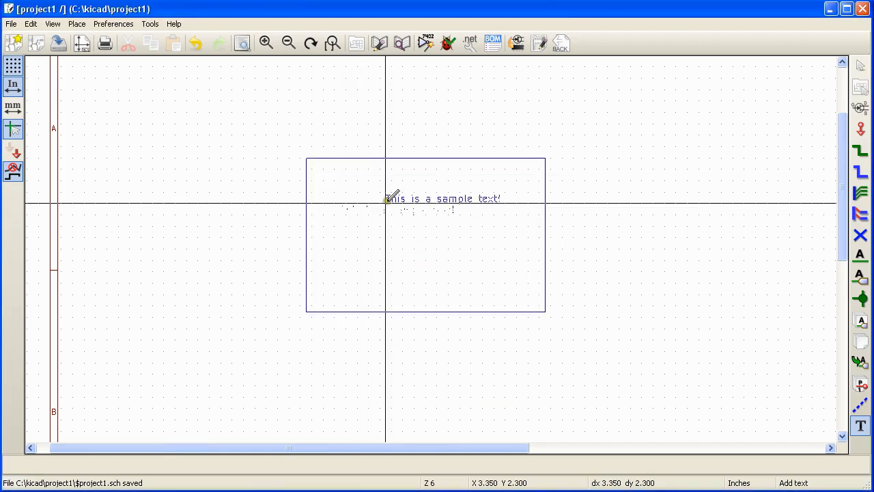